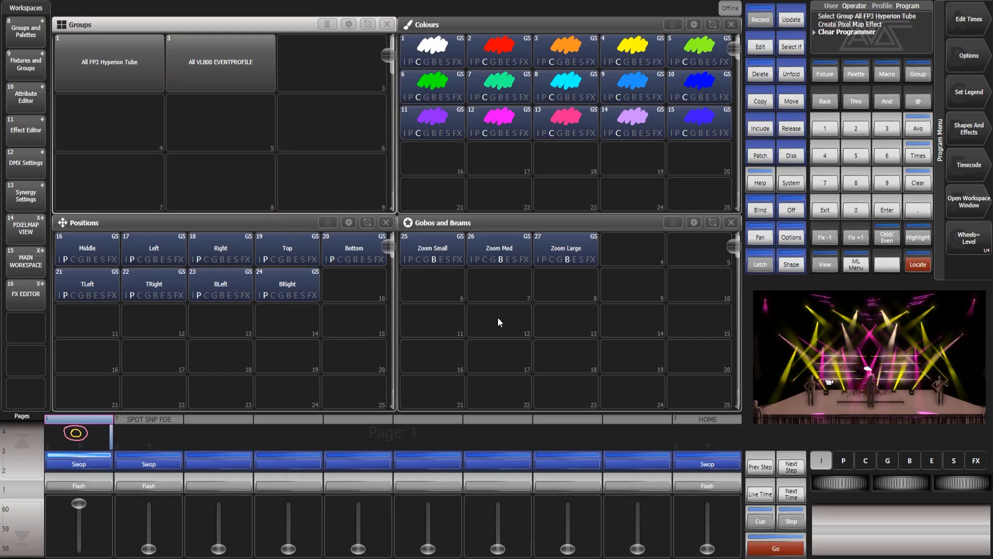
{"action": "mouse_move", "coordinate": [56, 501]}
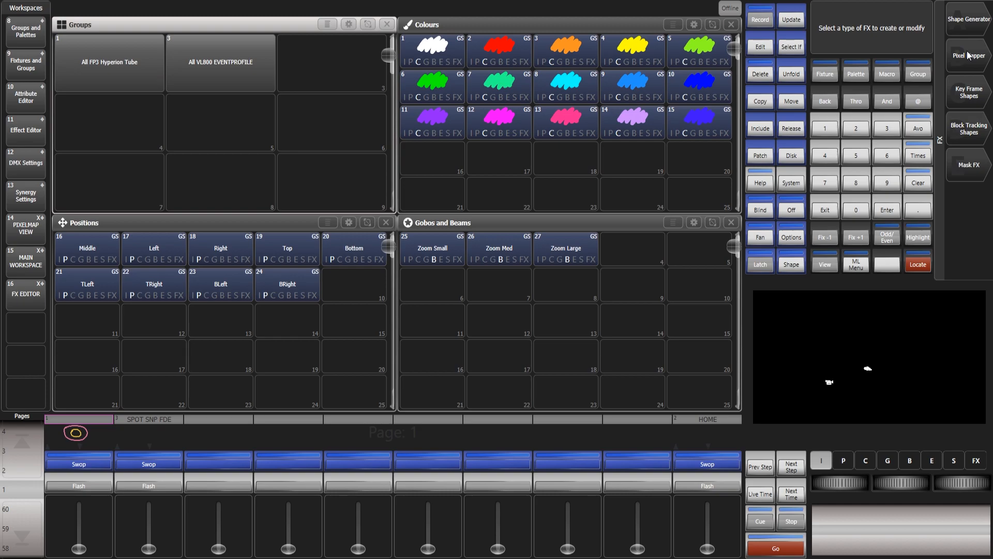
Open Pixel Mapper's Edit Group Layout to inspect the FP3 Hyperion Tube layout
{"action": "left_click", "coordinate": [967, 56]}
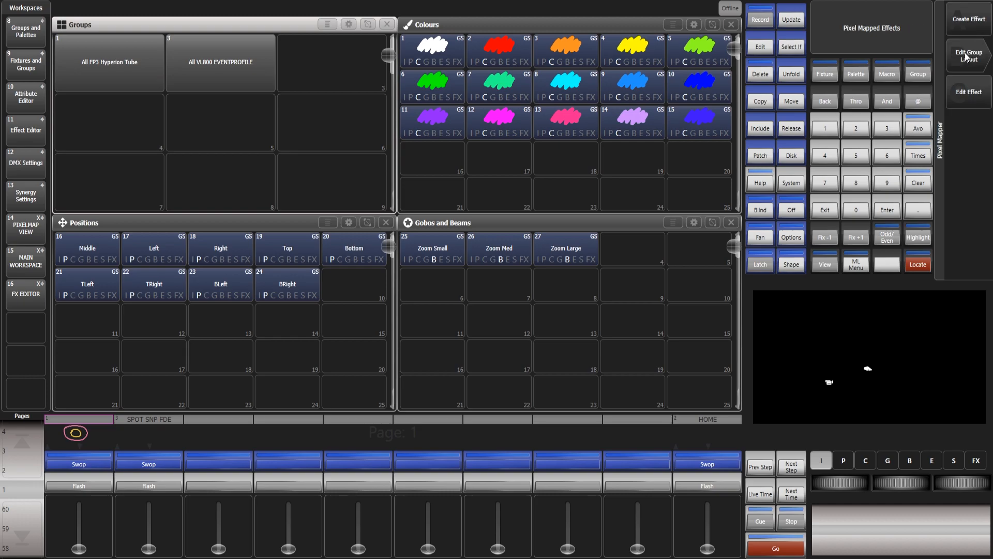
{"action": "left_click", "coordinate": [967, 56]}
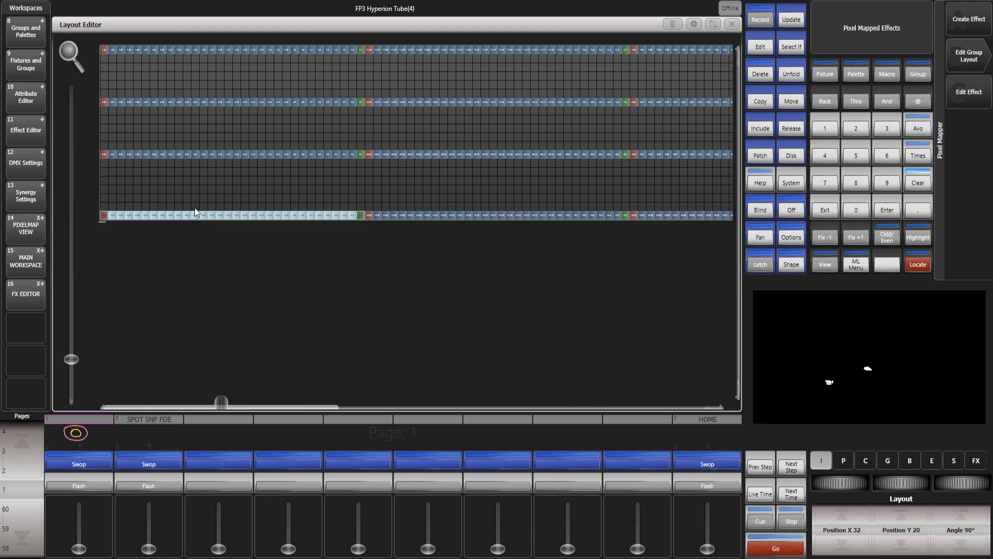
{"action": "mouse_move", "coordinate": [866, 525]}
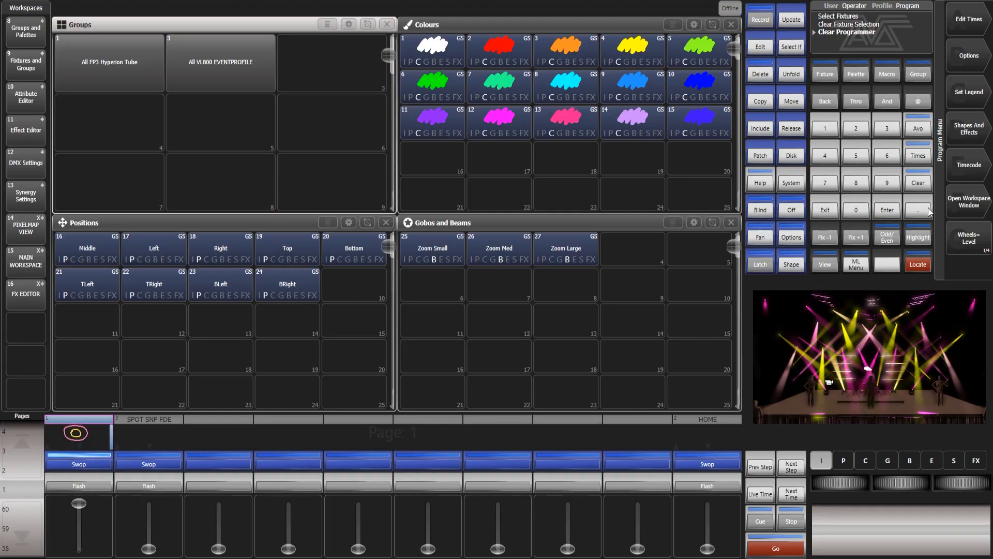
Open the Pixel Map Preview workspace window, view it, then close it
{"action": "left_click", "coordinate": [967, 201]}
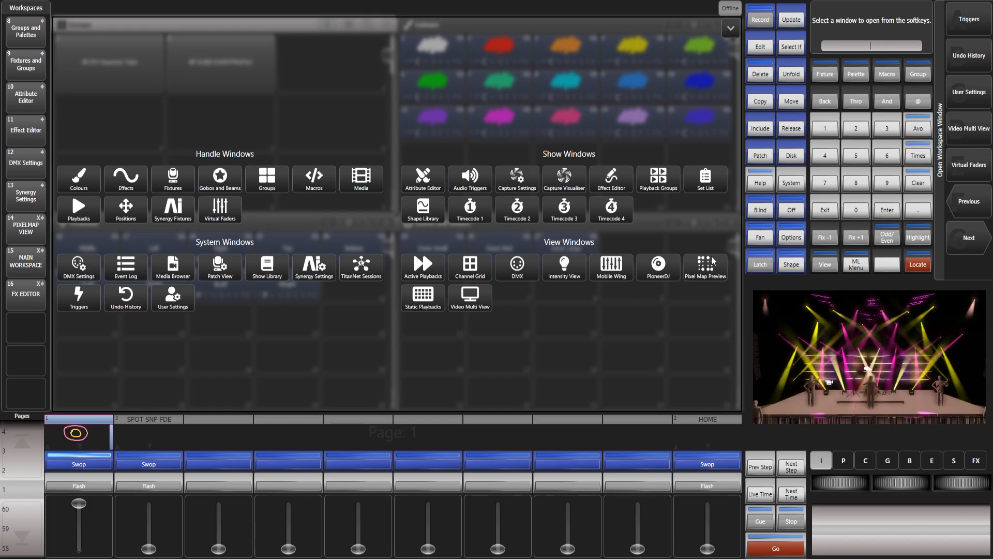
{"action": "mouse_move", "coordinate": [705, 267]}
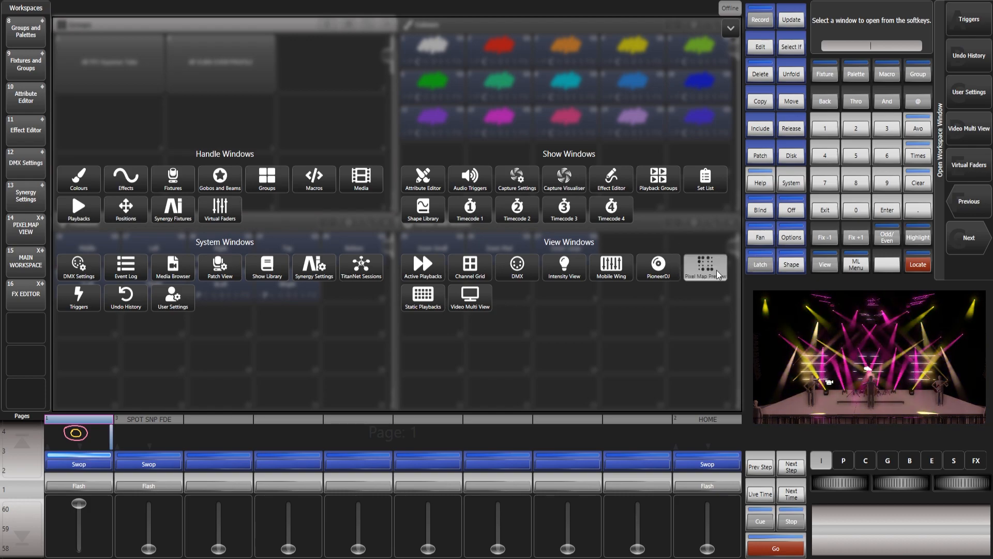
{"action": "left_click", "coordinate": [704, 267]}
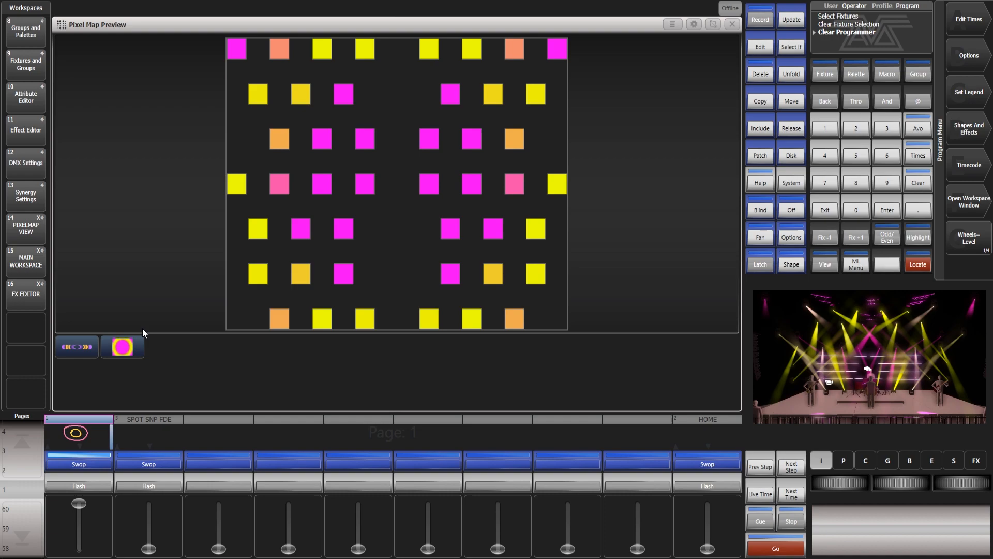
{"action": "left_click", "coordinate": [76, 347]}
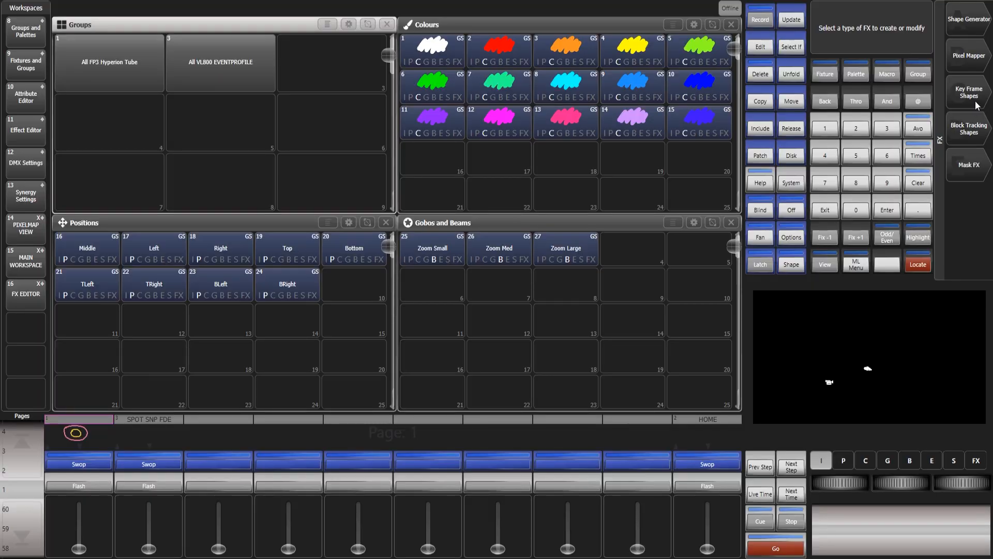
Create a pixel map effect for All FP3 Hyperion Tube and add an element on Layer 1
{"action": "left_click", "coordinate": [968, 56]}
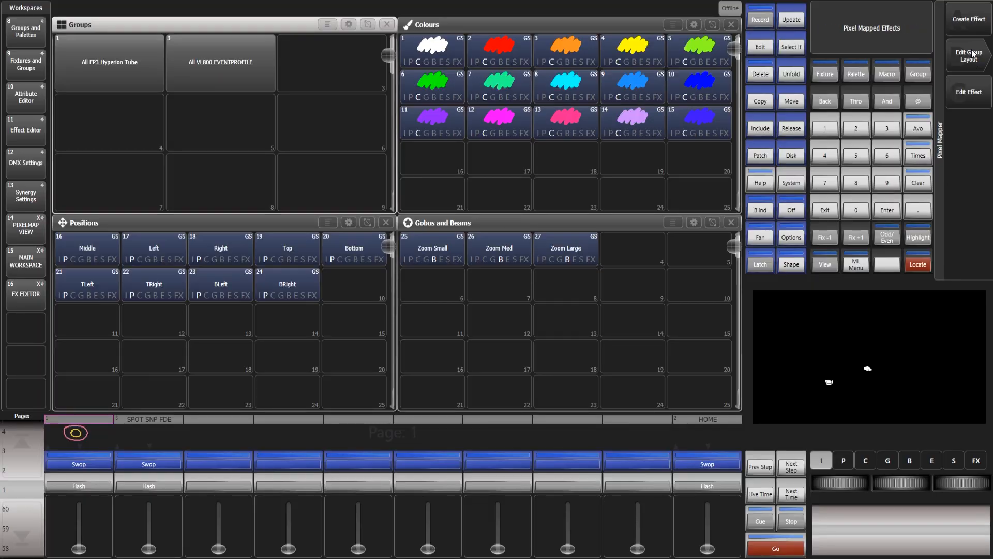
{"action": "left_click", "coordinate": [108, 62]}
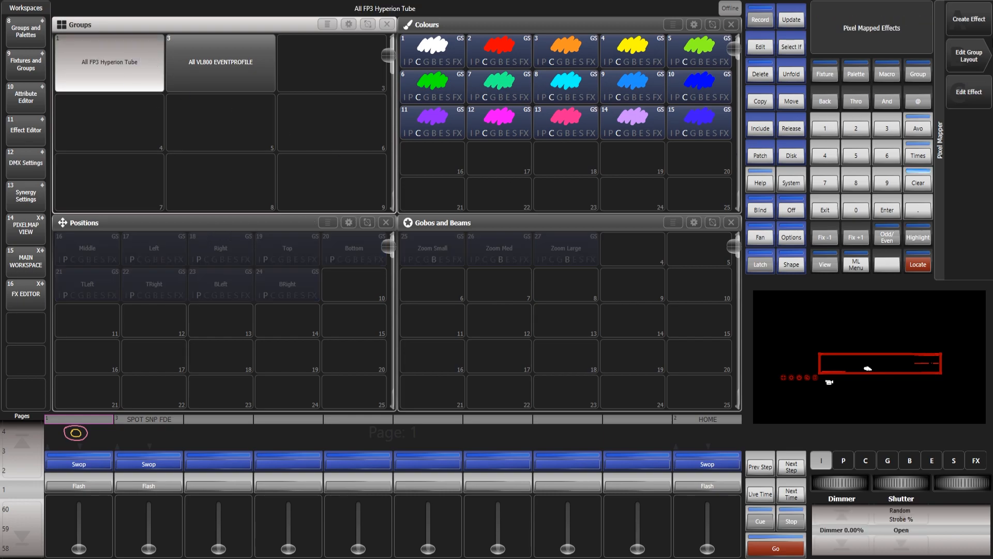
{"action": "left_click", "coordinate": [967, 20]}
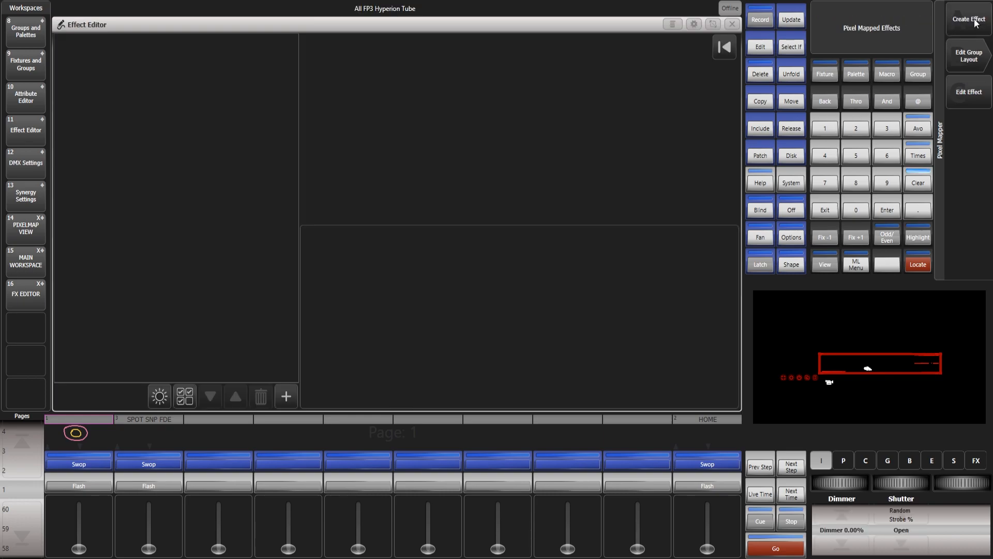
{"action": "left_click", "coordinate": [967, 19]}
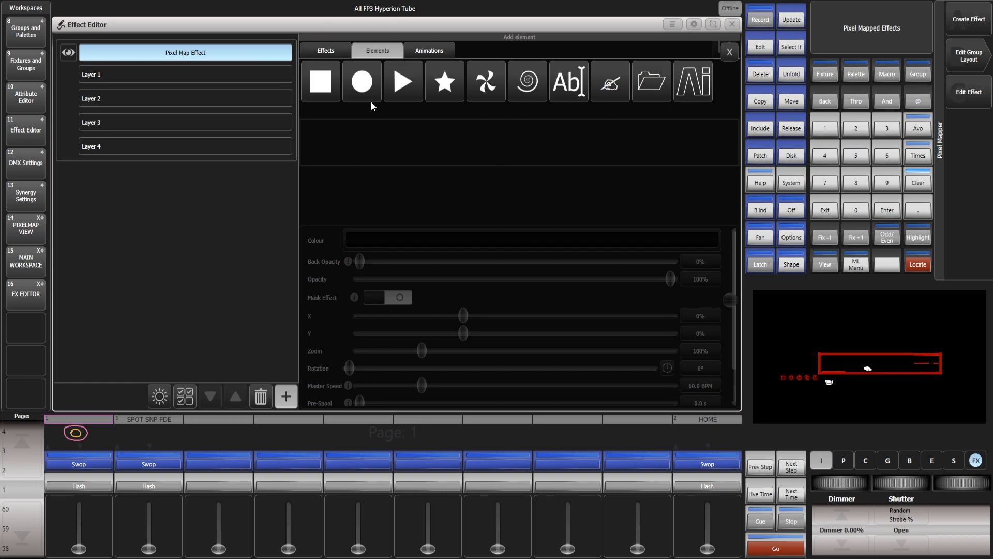
{"action": "mouse_move", "coordinate": [465, 94]}
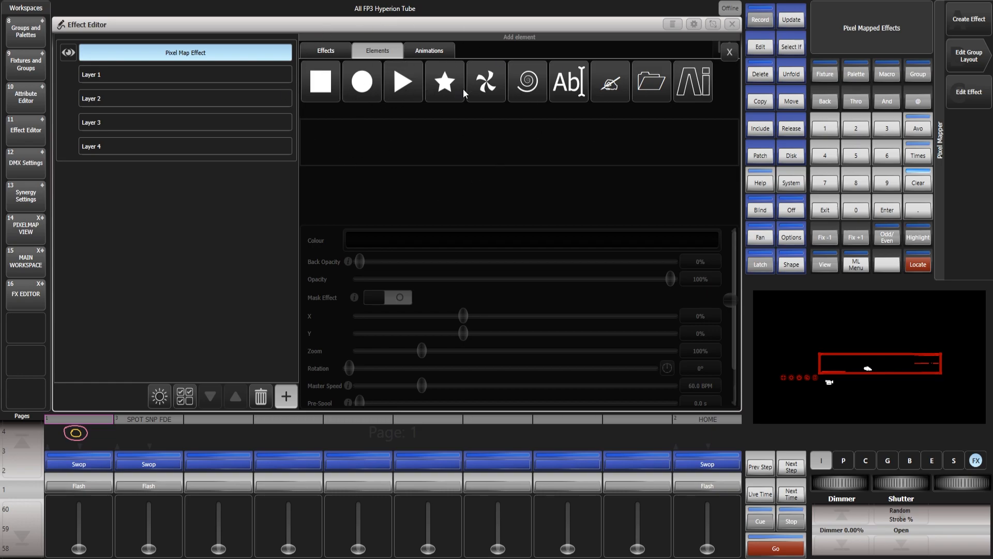
{"action": "mouse_move", "coordinate": [693, 70]}
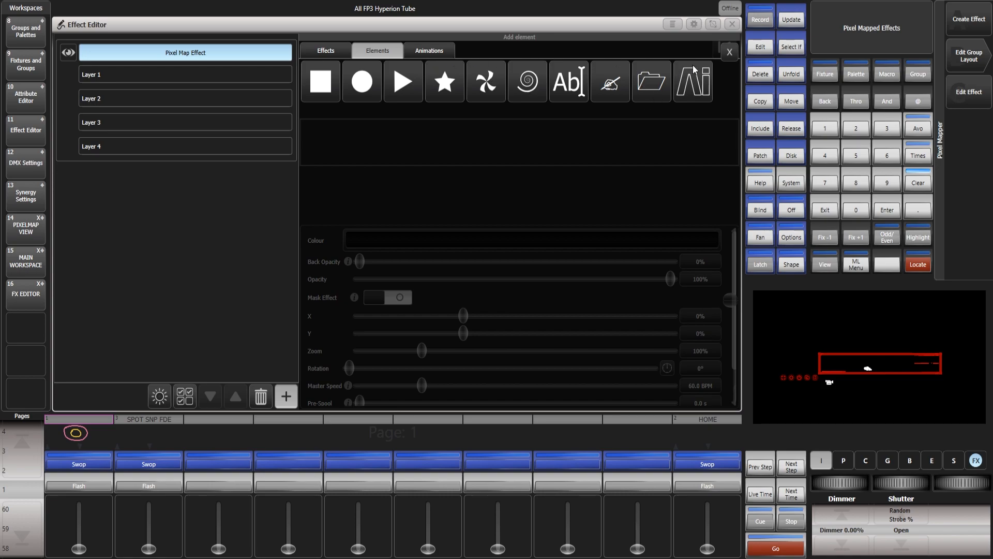
{"action": "mouse_move", "coordinate": [709, 105]}
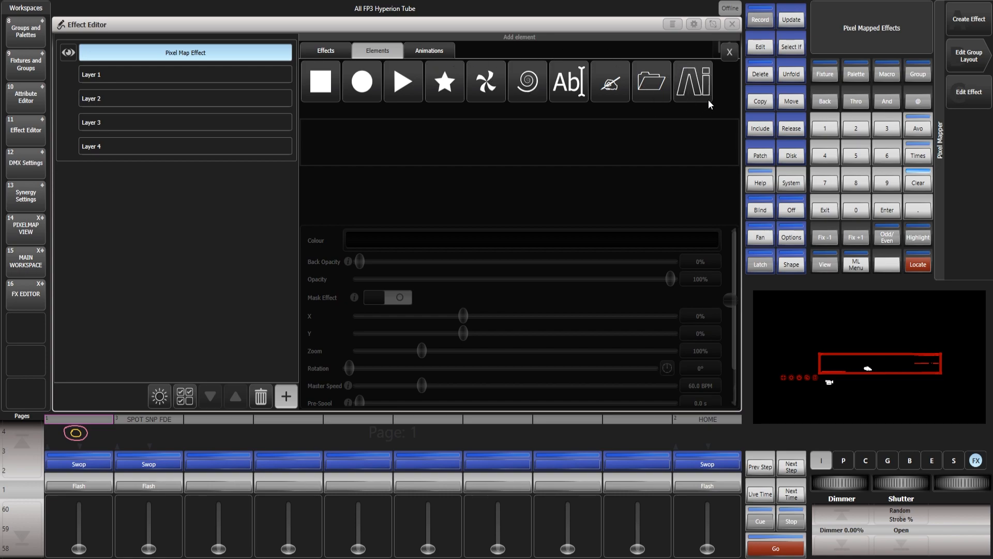
{"action": "left_click", "coordinate": [185, 74]}
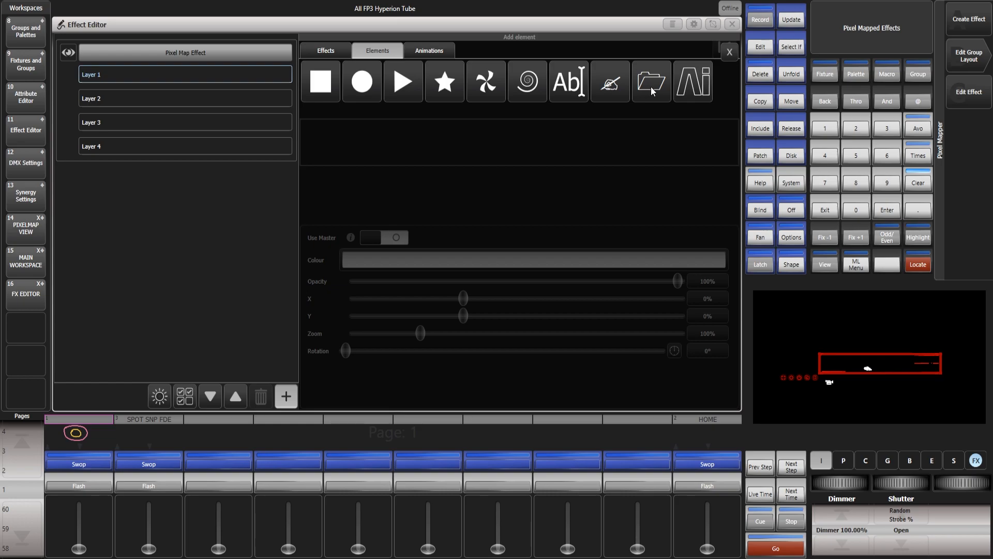
{"action": "mouse_move", "coordinate": [607, 99]}
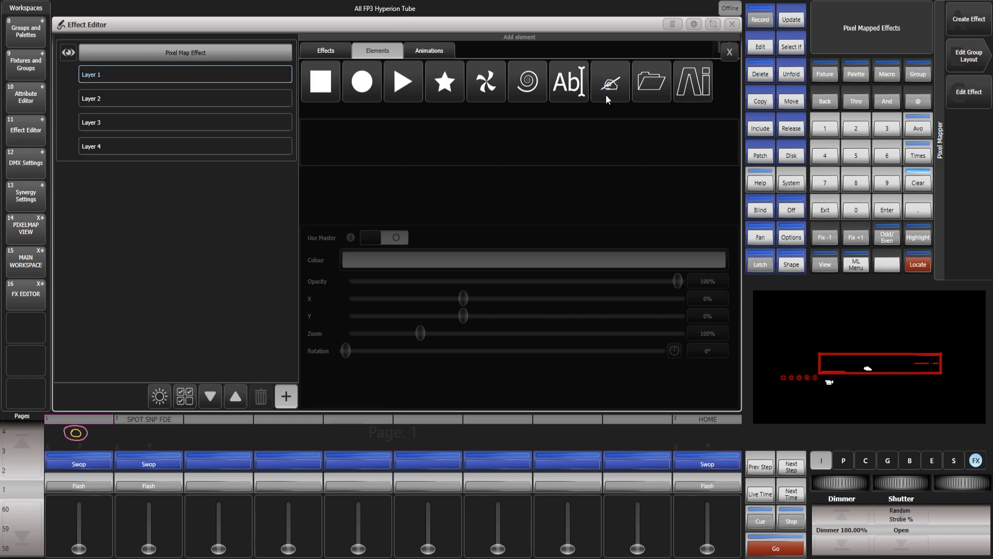
{"action": "mouse_move", "coordinate": [607, 89]}
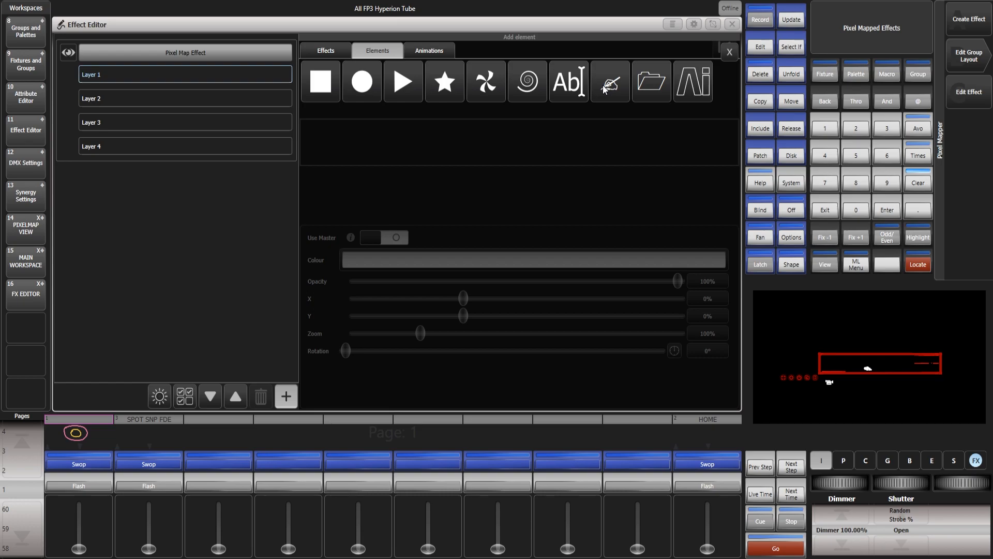
{"action": "mouse_move", "coordinate": [483, 92]}
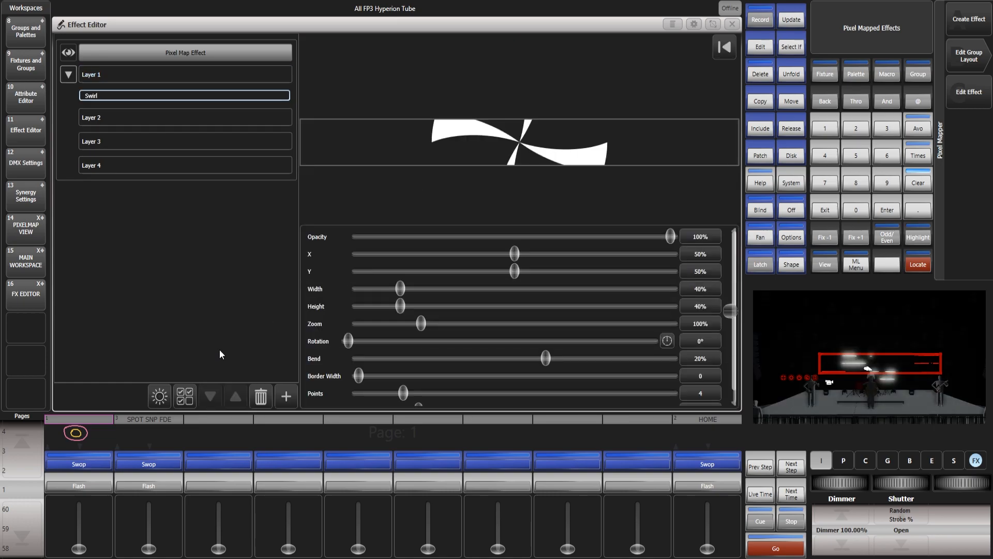
{"action": "mouse_move", "coordinate": [297, 383]}
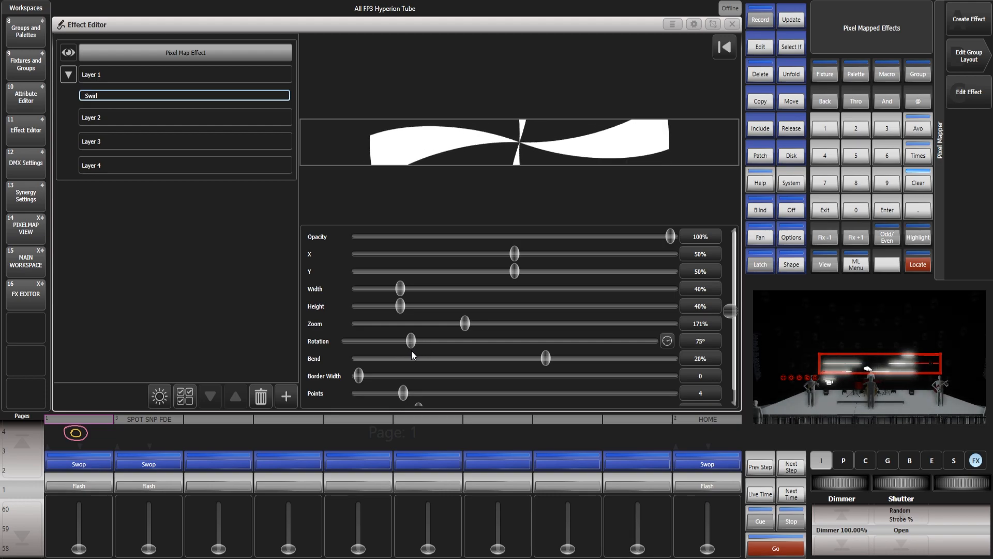
Scroll through Layer 1's Swirl settings: 171% zoom, 75° rotation, 5 points, 22% thickness
{"action": "scroll", "scroll_direction": "down", "scroll_amount": 3}
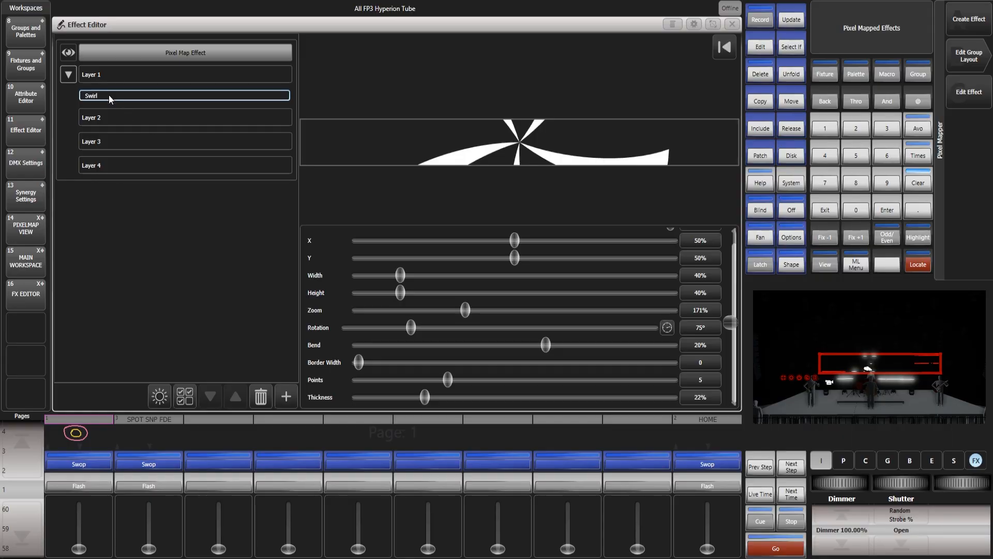
{"action": "mouse_move", "coordinate": [286, 396]}
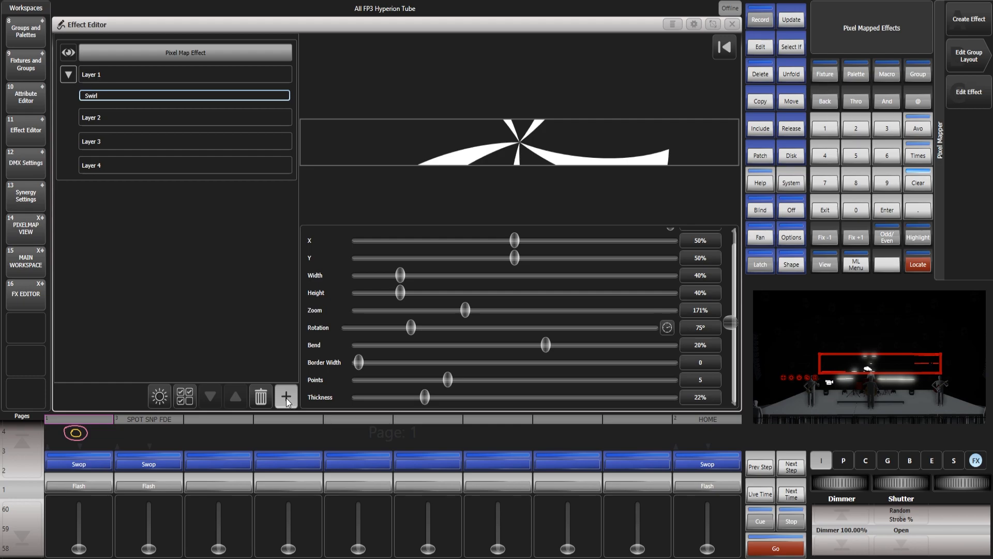
Add a Spin Animation to the swirl with speed 0.2 and start angle -5°
{"action": "left_click", "coordinate": [286, 396]}
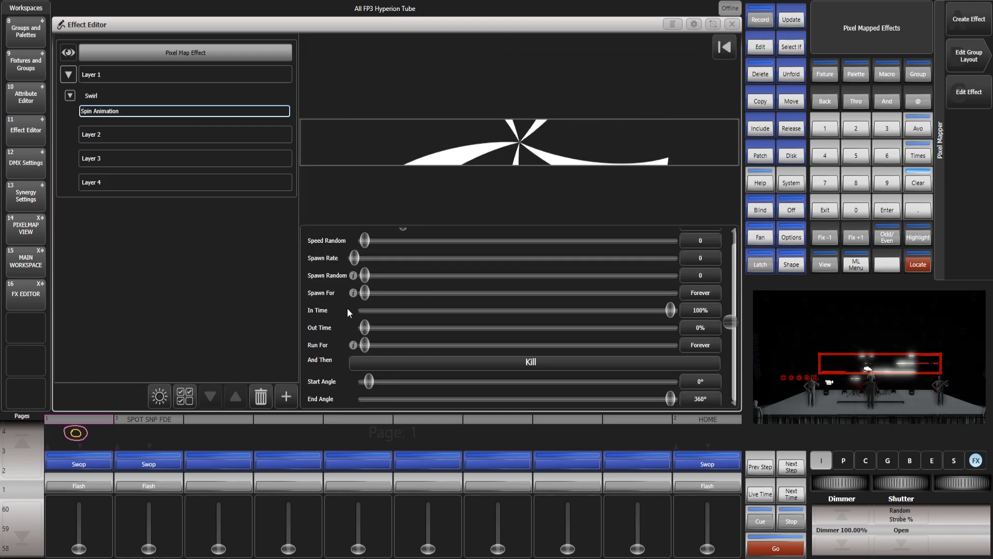
{"action": "scroll", "scroll_direction": "up", "scroll_amount": 3}
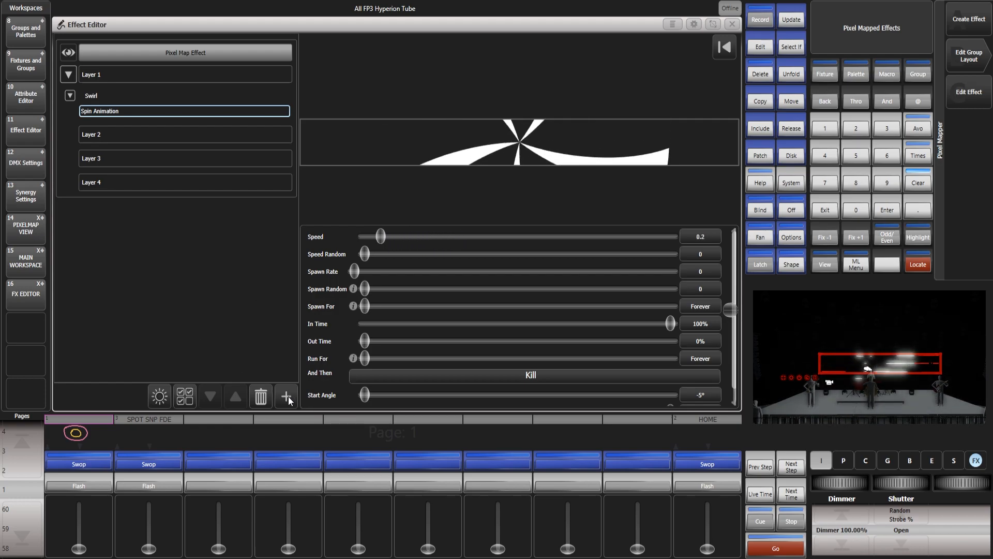
{"action": "left_click", "coordinate": [286, 396]}
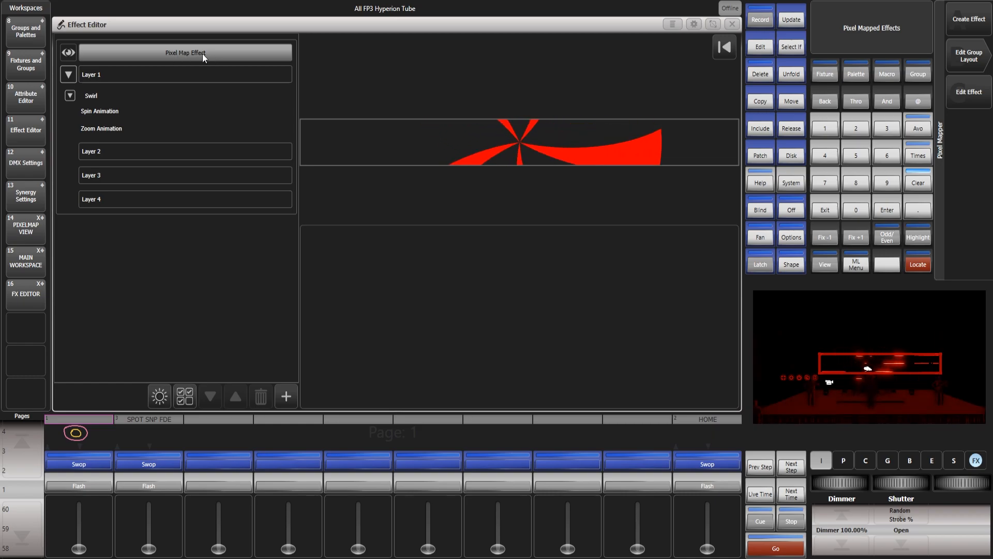
Set the whole Pixel Map Effect's colour to green as the background
{"action": "left_click", "coordinate": [185, 53]}
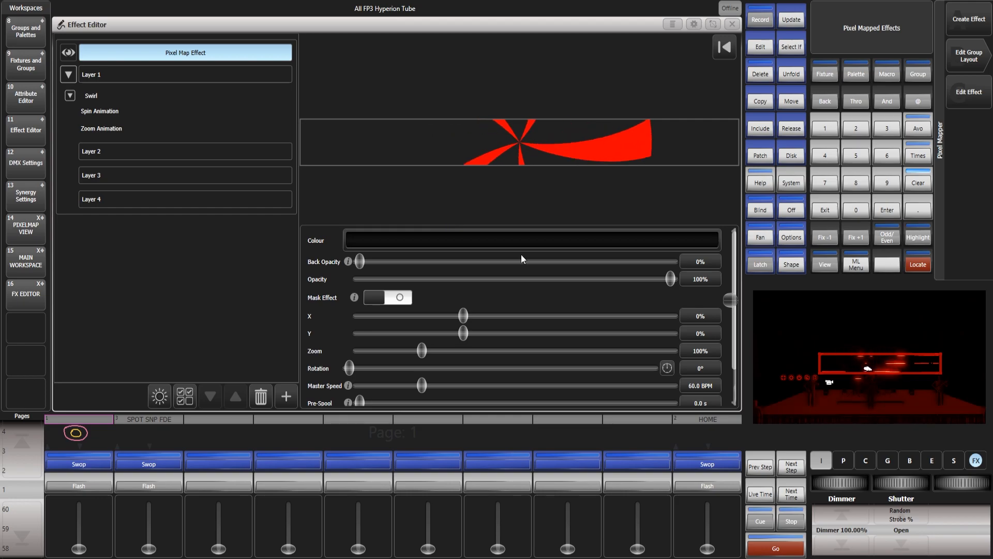
{"action": "left_click", "coordinate": [531, 240]}
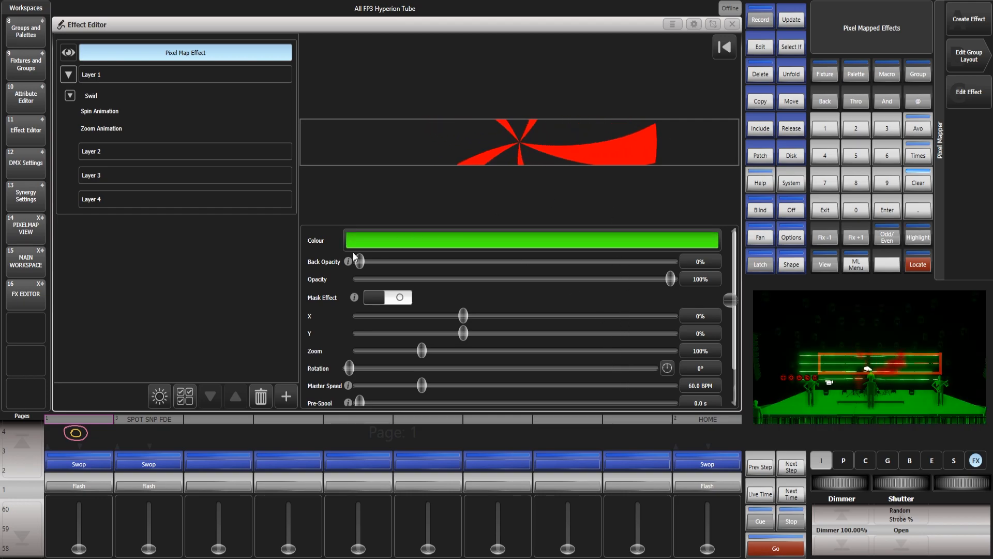